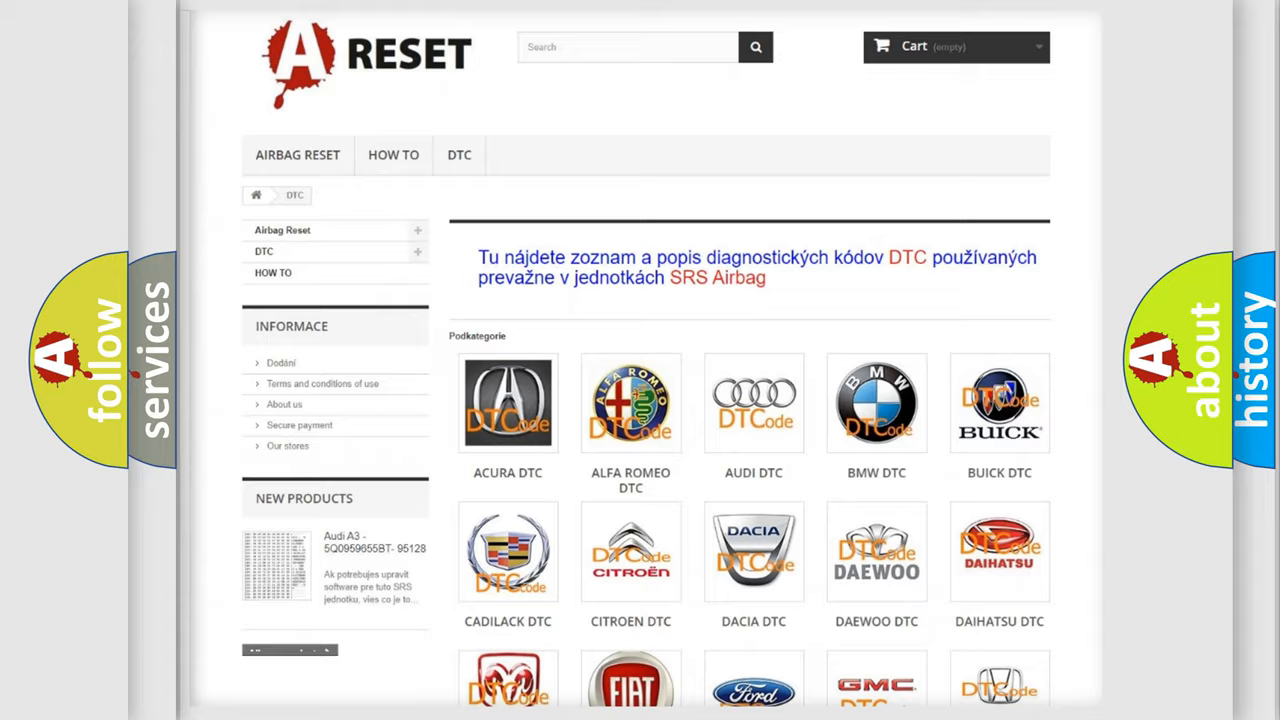
Step: Show the Dodge DTC trouble code list and browse it down to the page footer
{"action": "scroll", "scroll_direction": "down", "scroll_amount": 3}
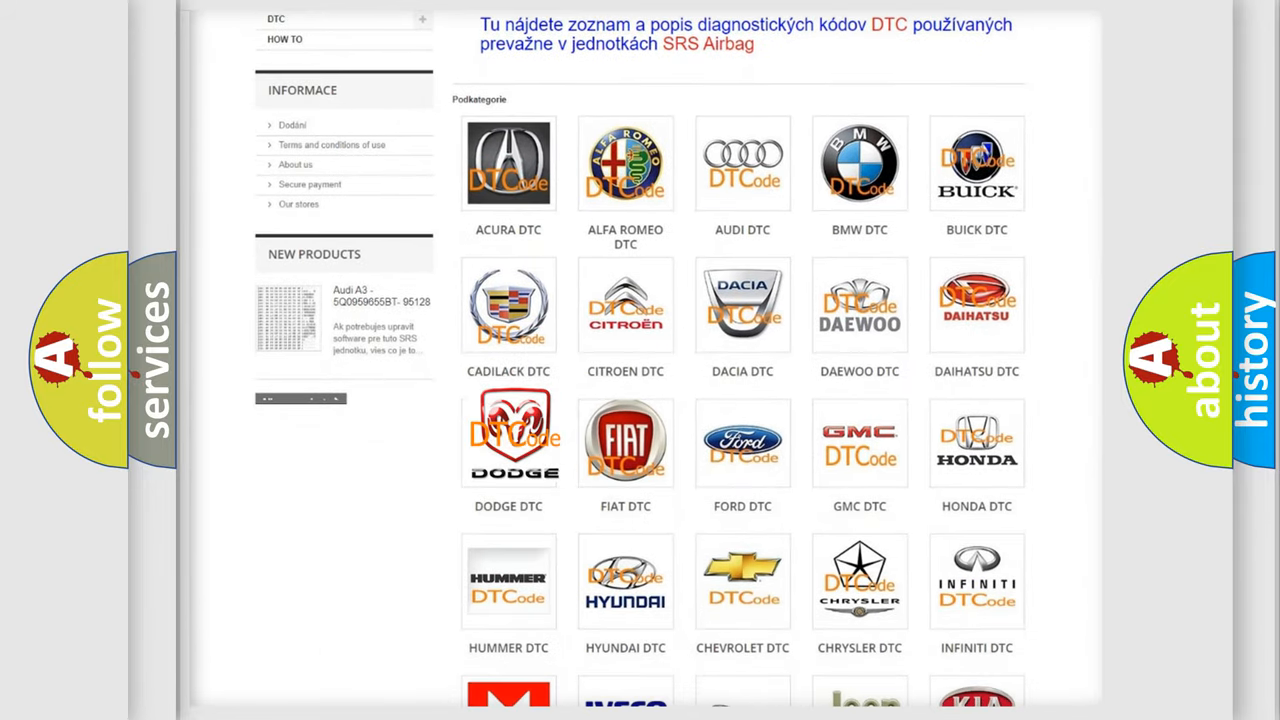
{"action": "left_click", "coordinate": [508, 442]}
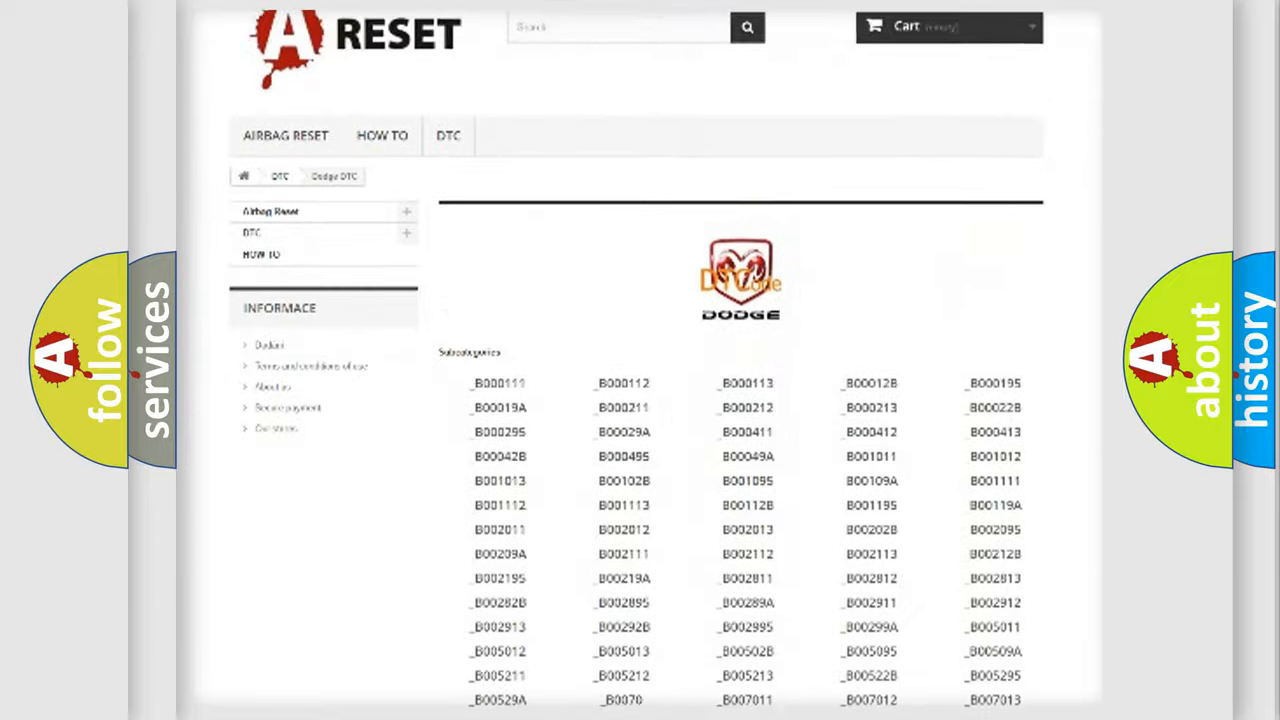
{"action": "scroll", "scroll_direction": "down", "scroll_amount": 3}
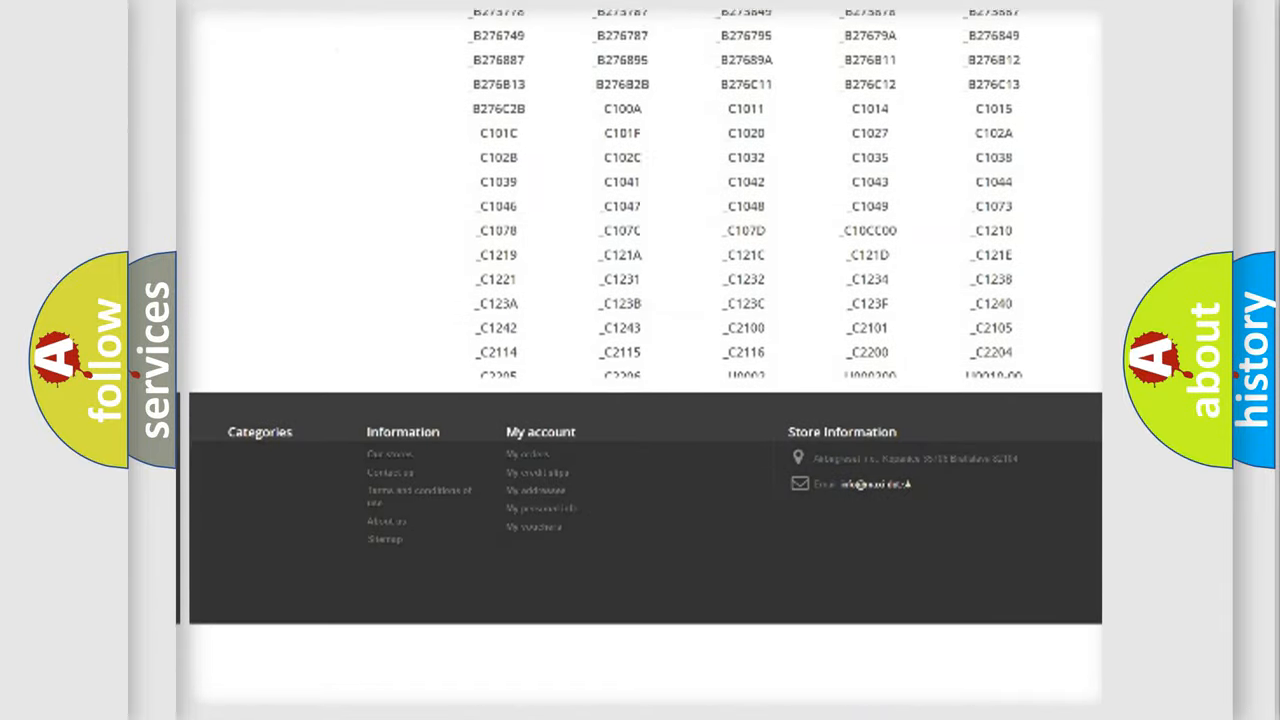